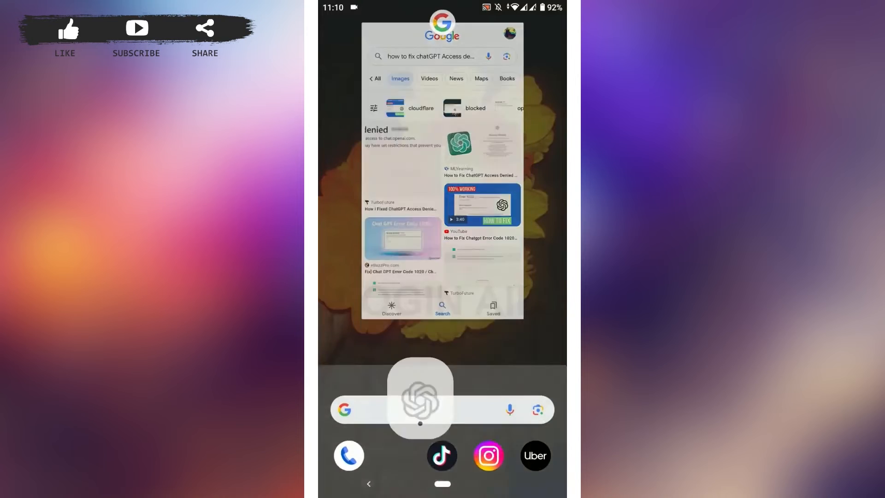
- Open the Settings app from the home screen to reach Apps & notifications
click(420, 397)
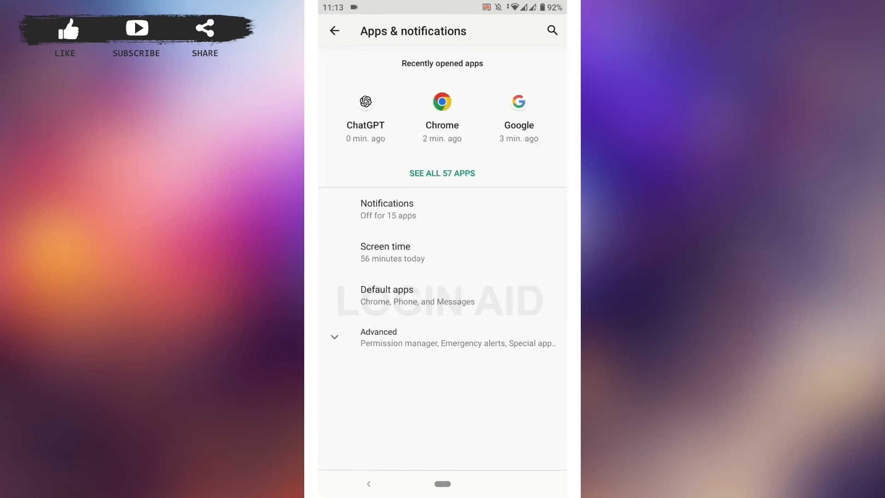
- Open ChatGPT's App info page from the recently opened apps list
click(365, 110)
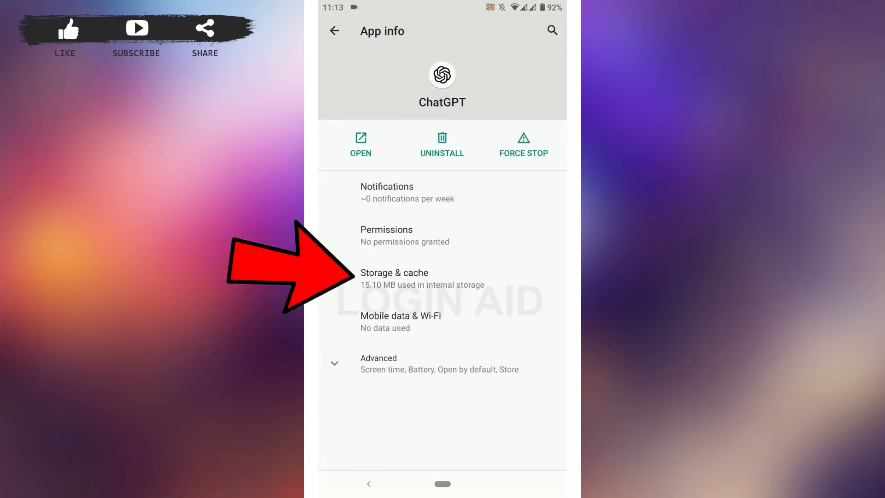
- Clear ChatGPT's cache from Storage & cache, bringing it to 0 B
click(422, 279)
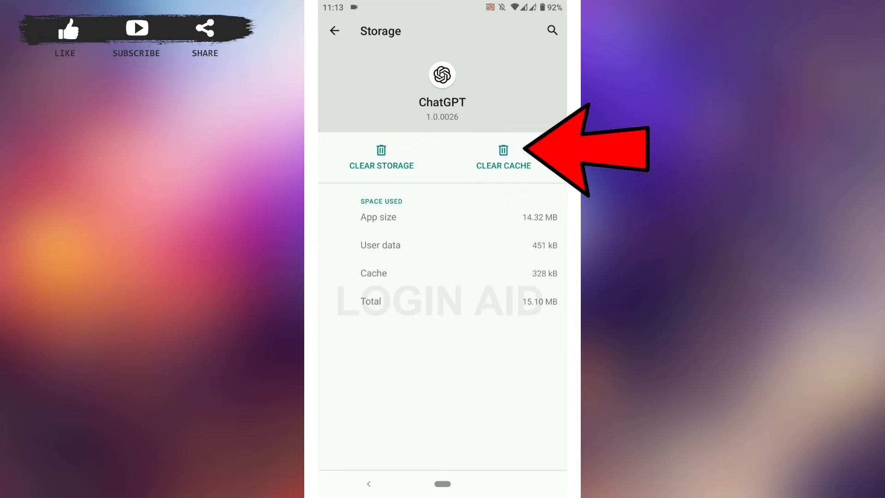
click(503, 157)
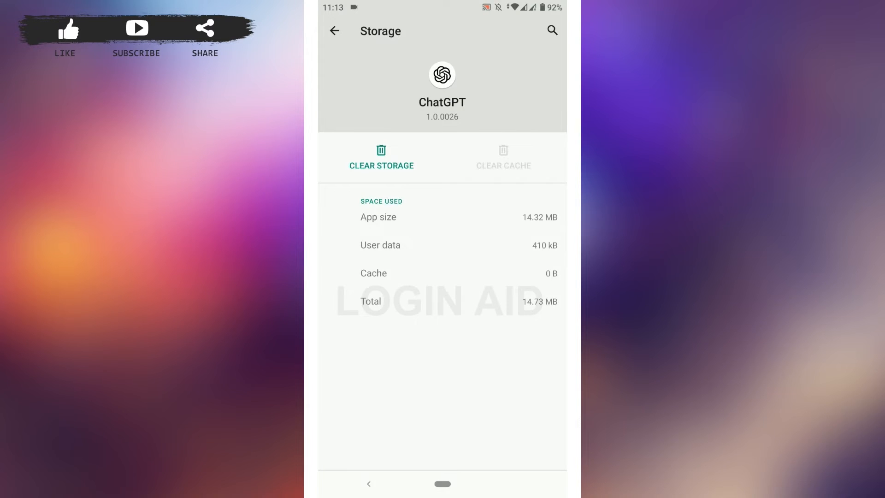
click(381, 156)
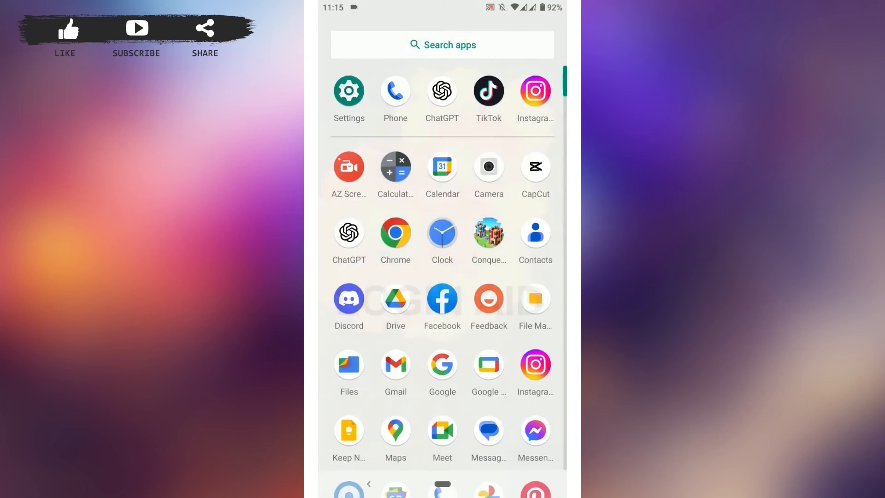
- Launch Chrome and load help.openai.com/en/
click(395, 231)
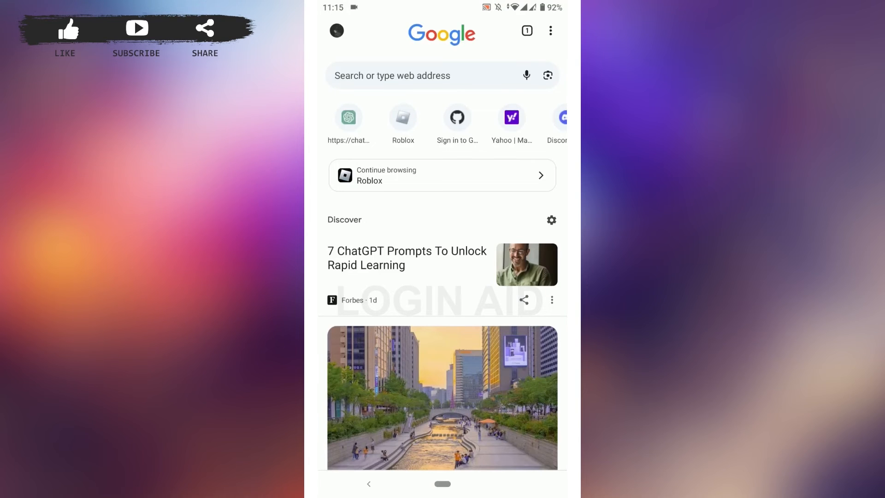
click(442, 76)
text(help.openai.)
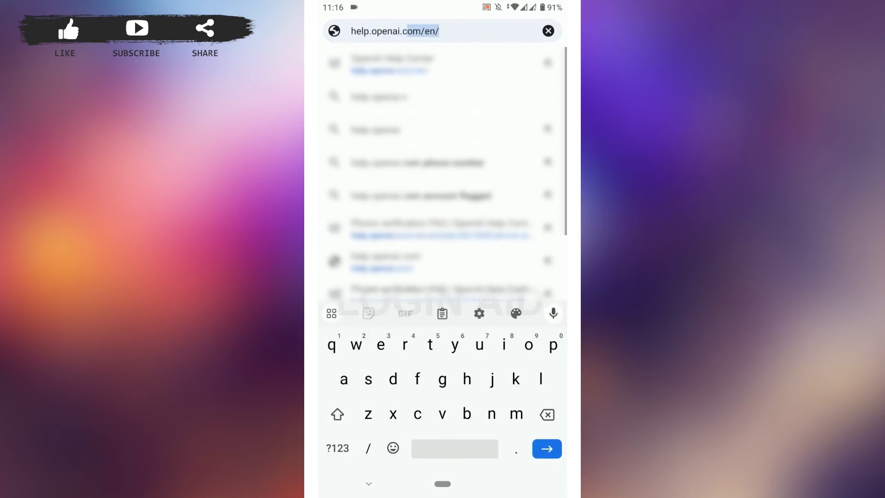
click(546, 449)
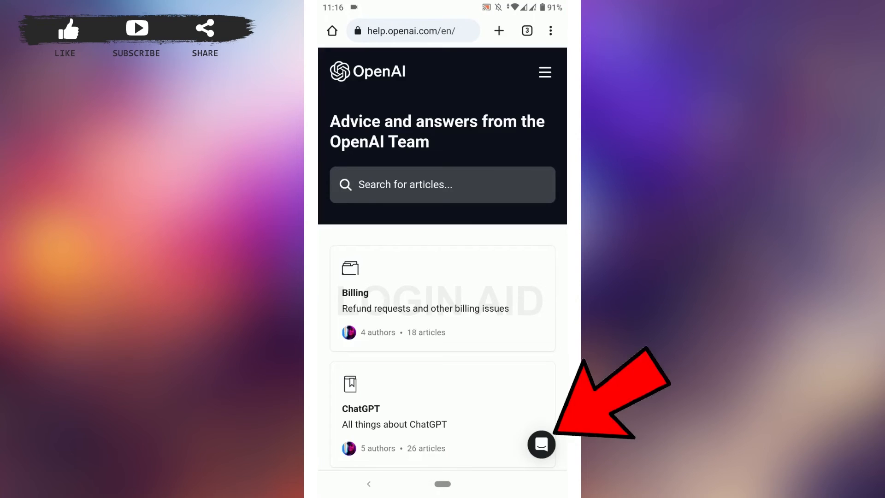
- Open the help center chat and choose the Android app topic
click(541, 444)
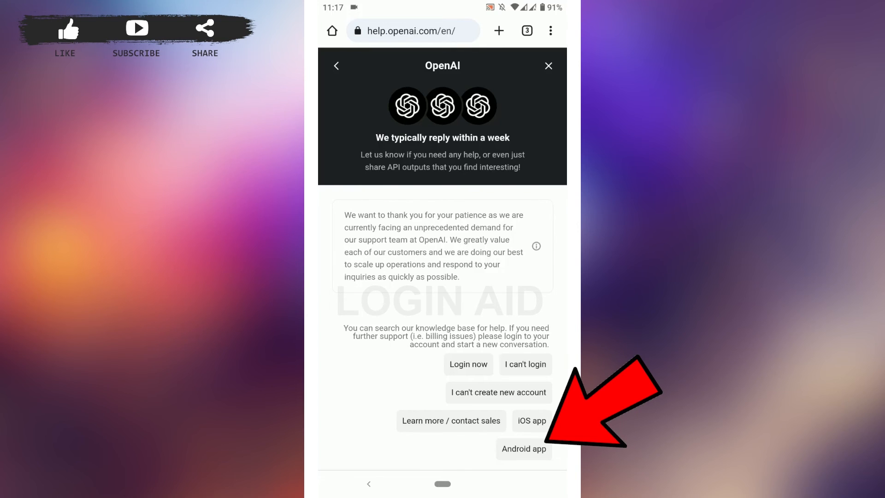
click(524, 449)
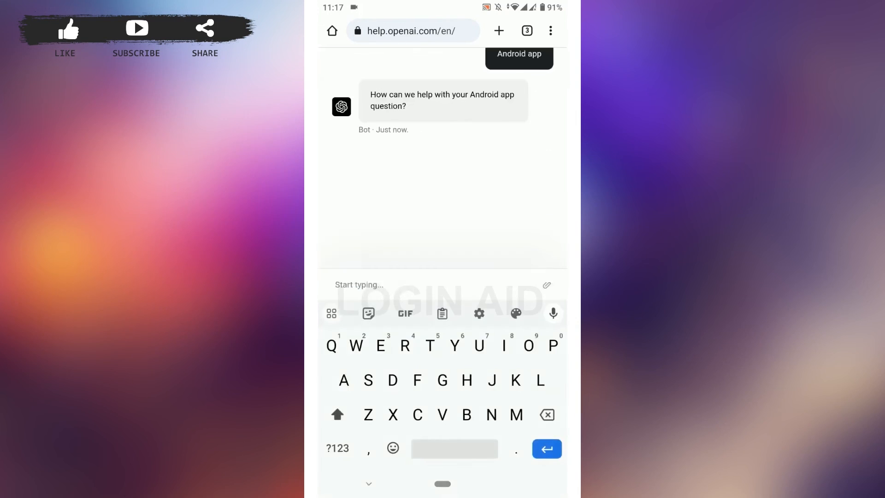
- Send 'Access denied issue' and an account-access message to the support bot
text(Access denied)
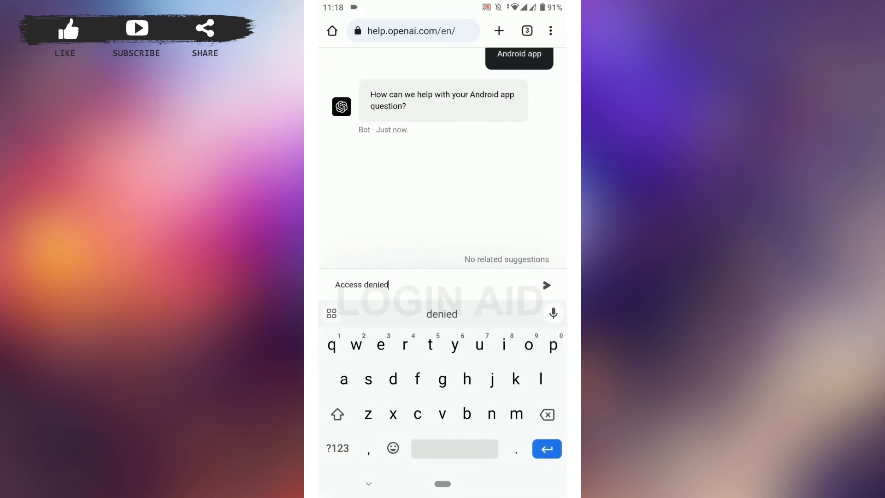
text(issue)
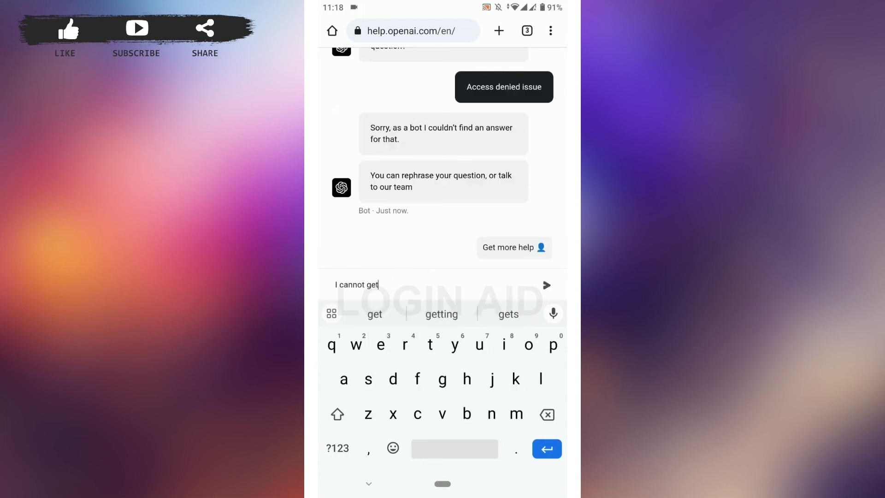
text(access toy a)
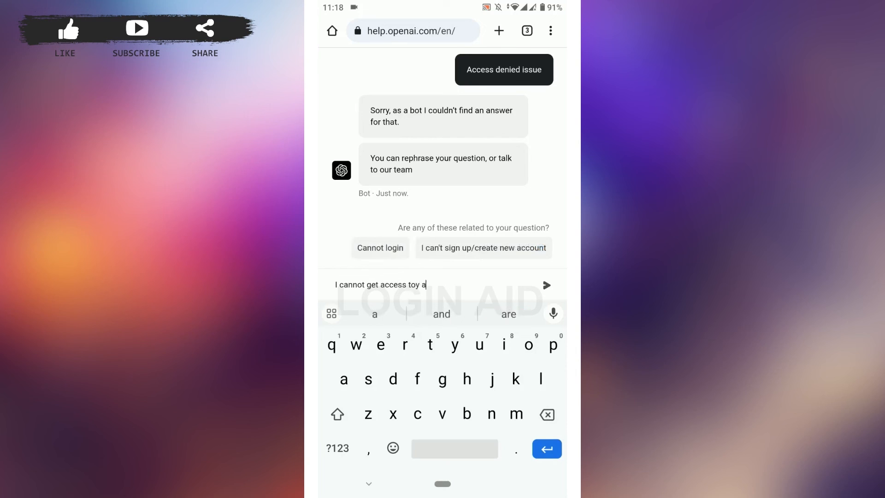
click(546, 285)
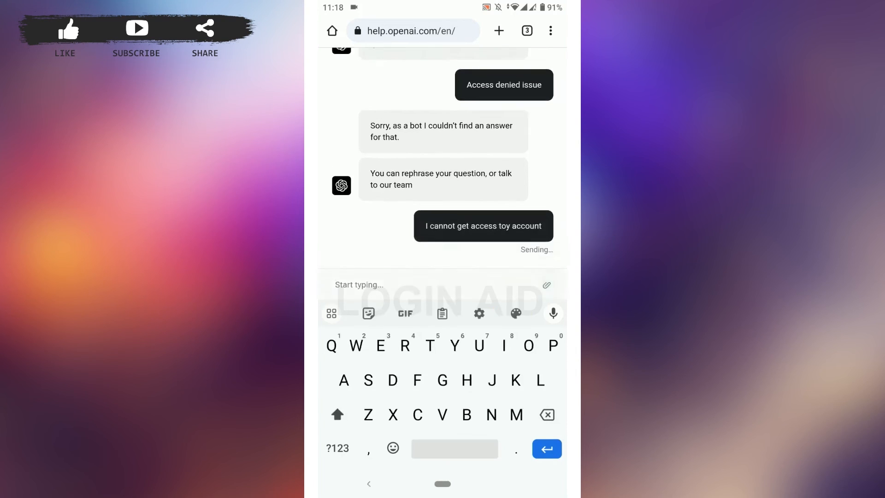
click(546, 448)
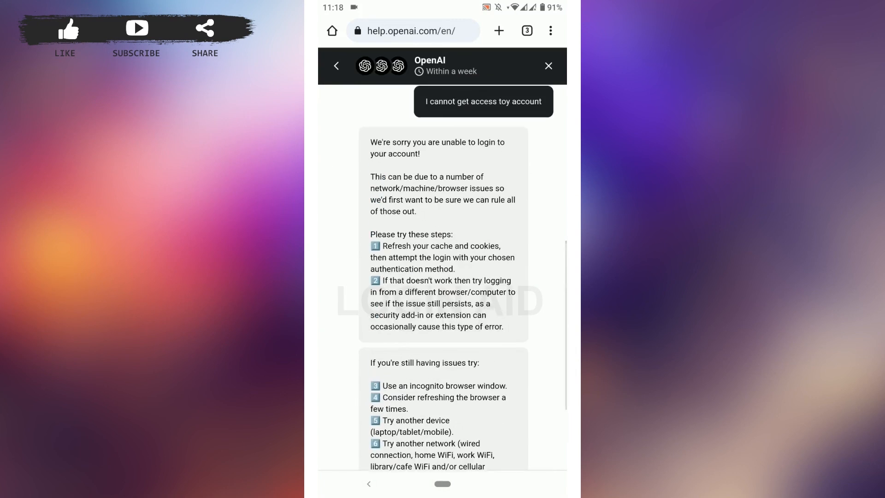
scroll(up, 3)
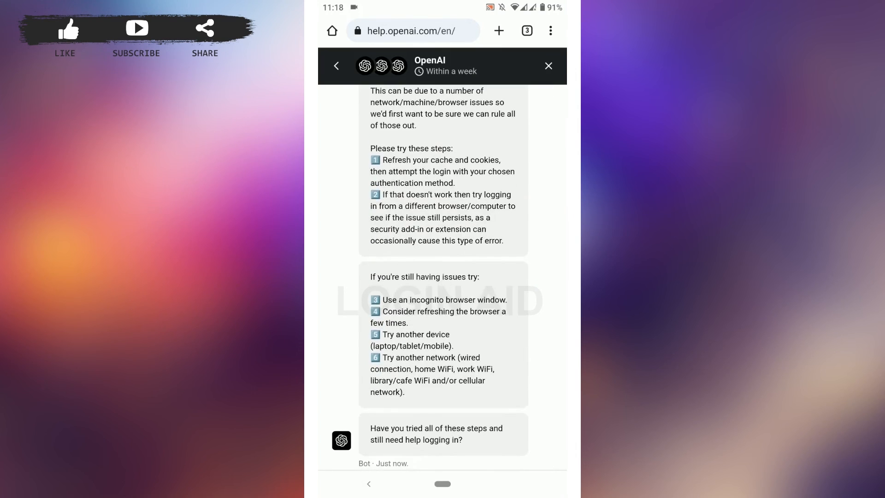
scroll(up, 3)
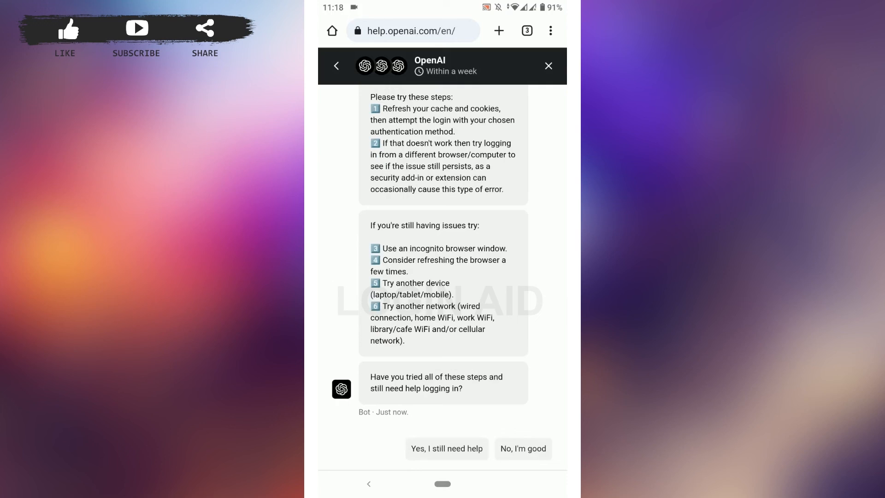